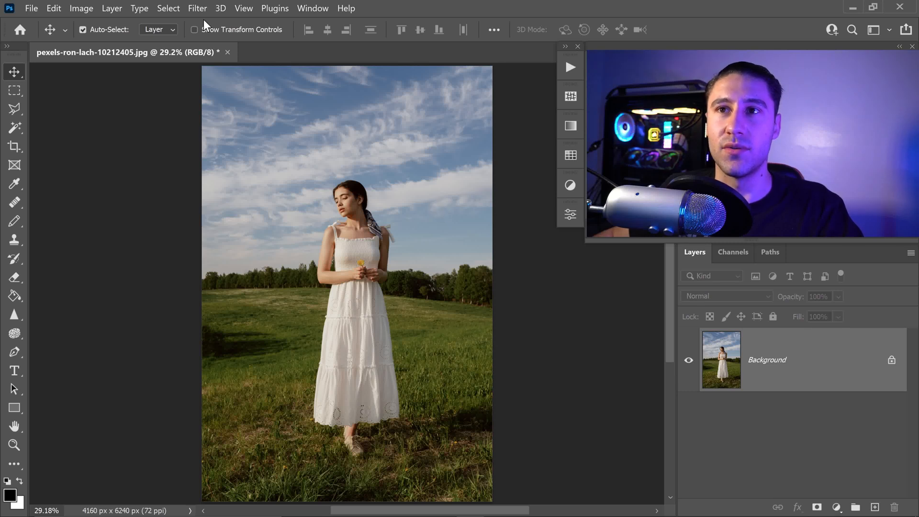
- Bring up the Filter menu for the unedited portrait photo
click(197, 8)
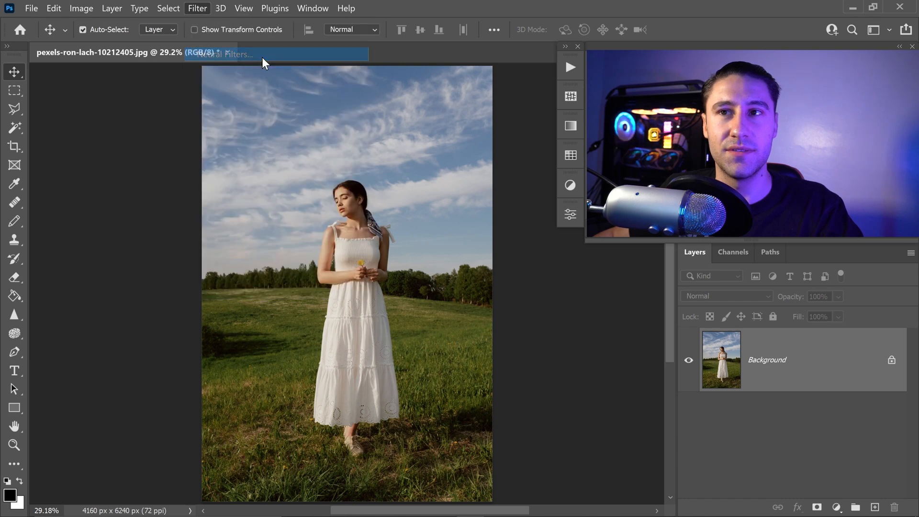
- Enter the Neural Filters workspace and select Depth Blur from the Beta section to show its settings
click(197, 7)
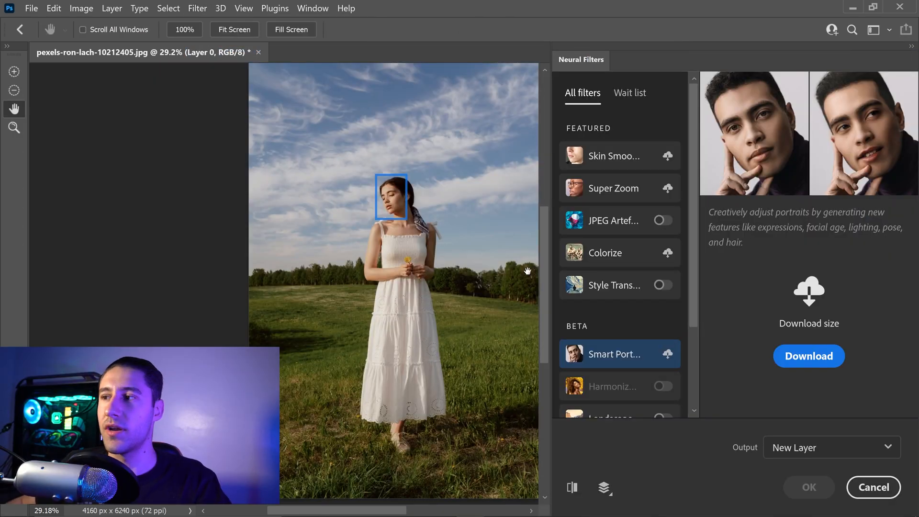
scroll(down, 3)
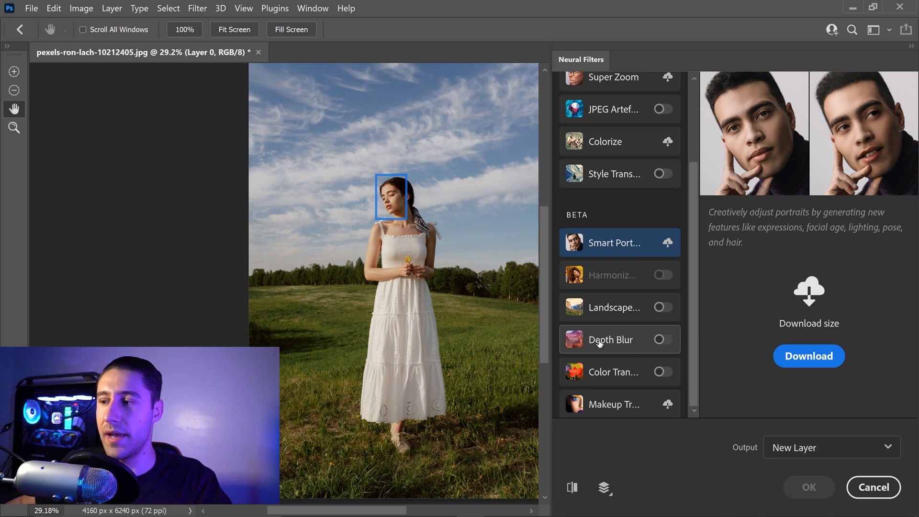
click(611, 339)
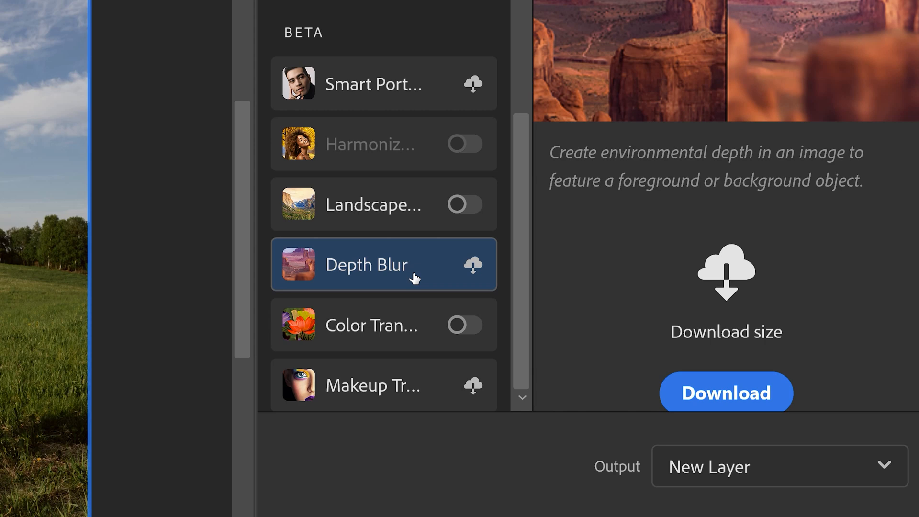
click(727, 392)
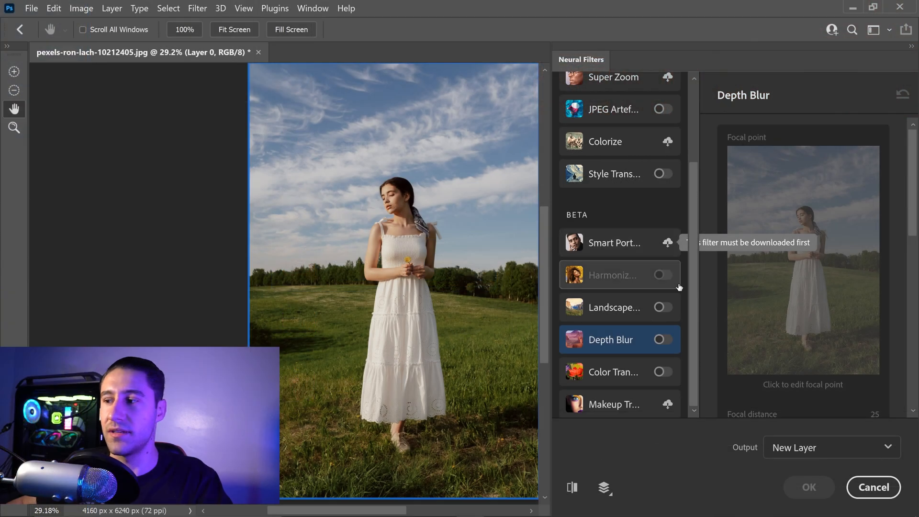
- Enable Depth Blur at its default strength of 50 and review the focal range, blur, haze and tint sliders
click(662, 339)
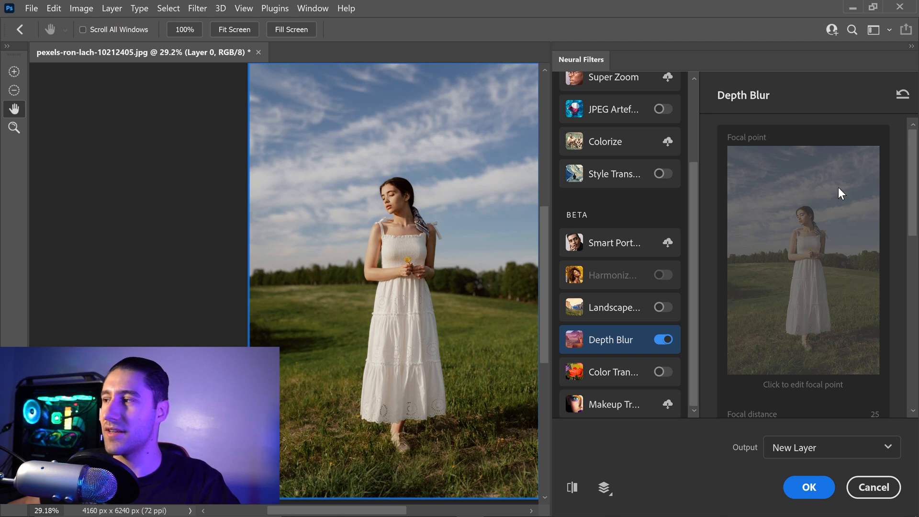
scroll(down, 3)
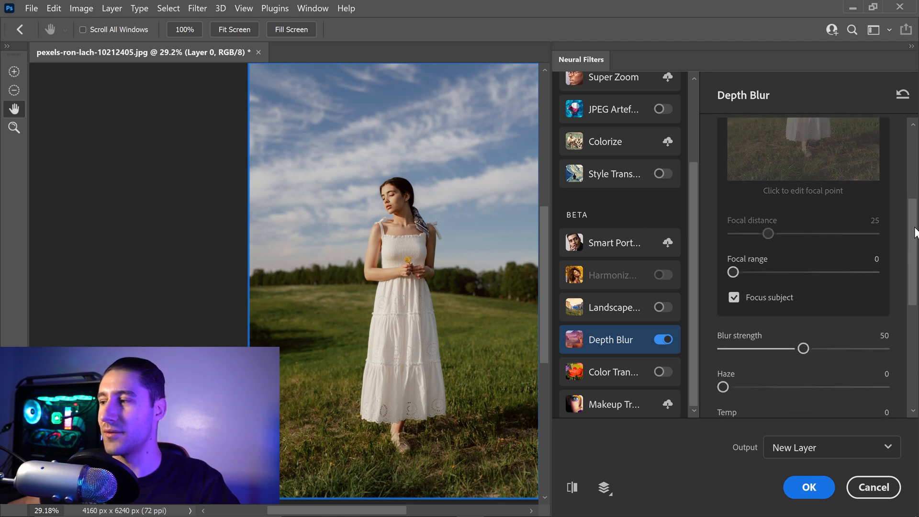
scroll(down, 3)
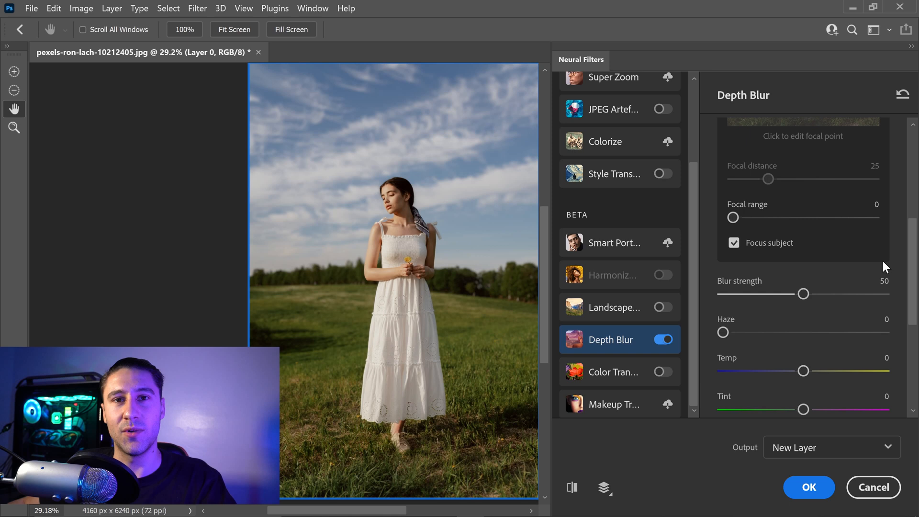
mouse_move(840, 319)
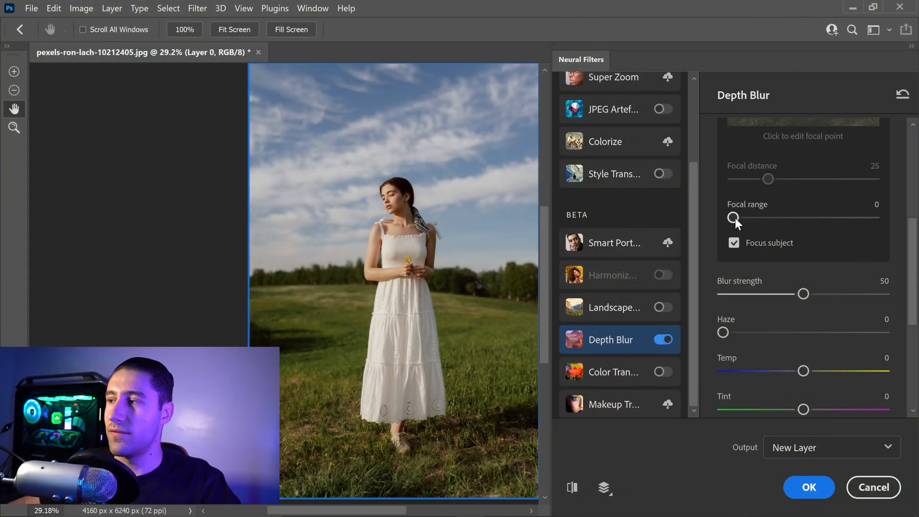
drag(734, 219, 802, 218)
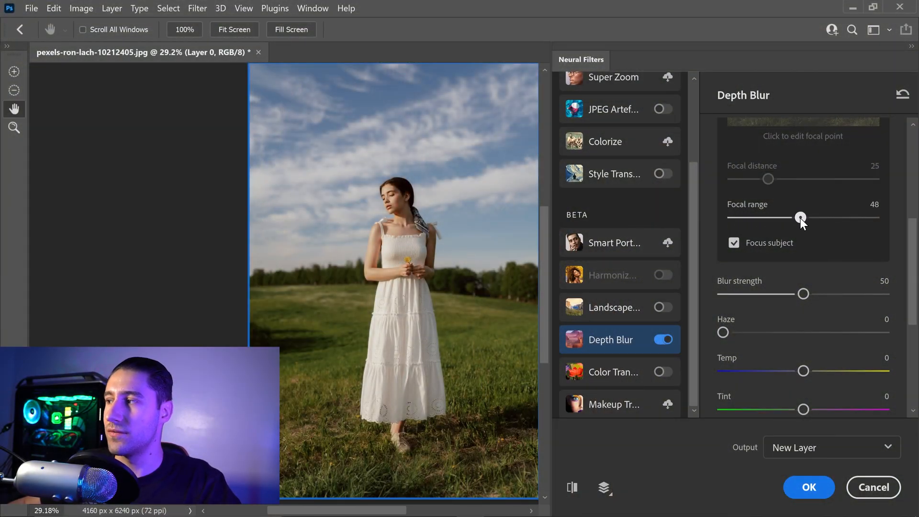
drag(800, 218, 803, 217)
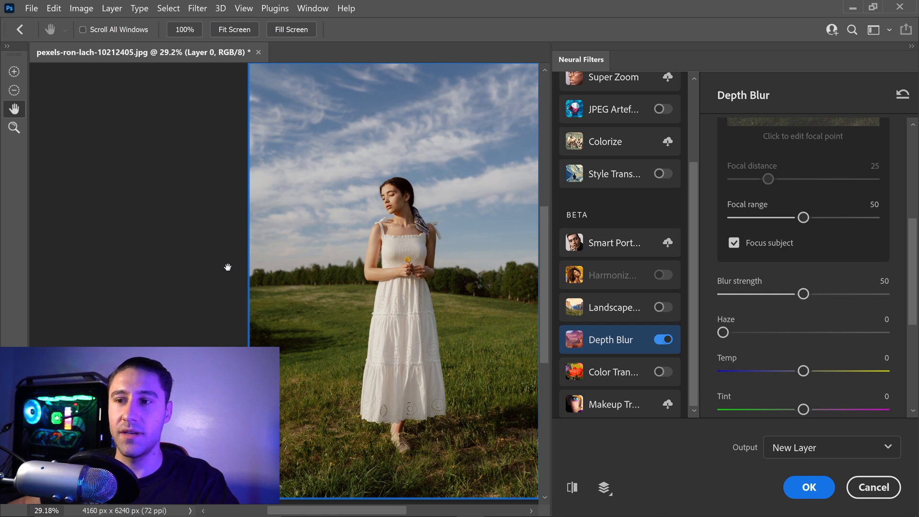
mouse_move(274, 285)
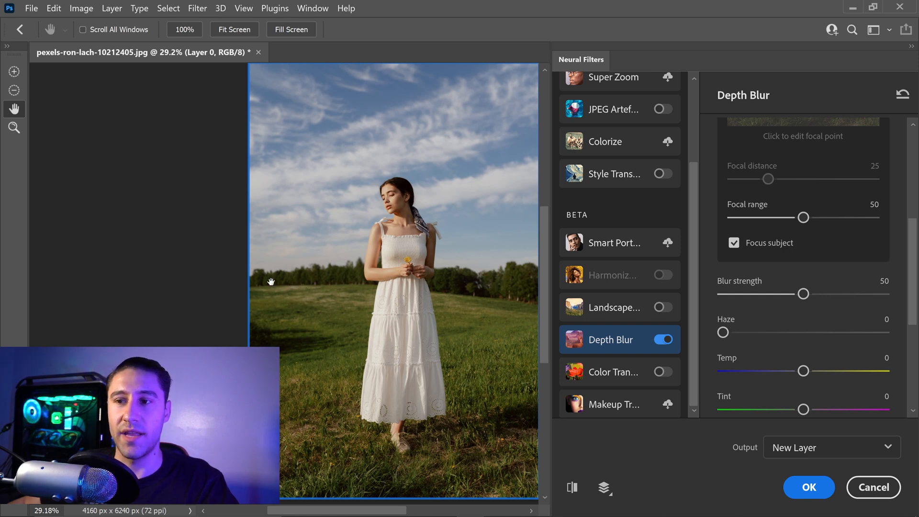
mouse_move(302, 273)
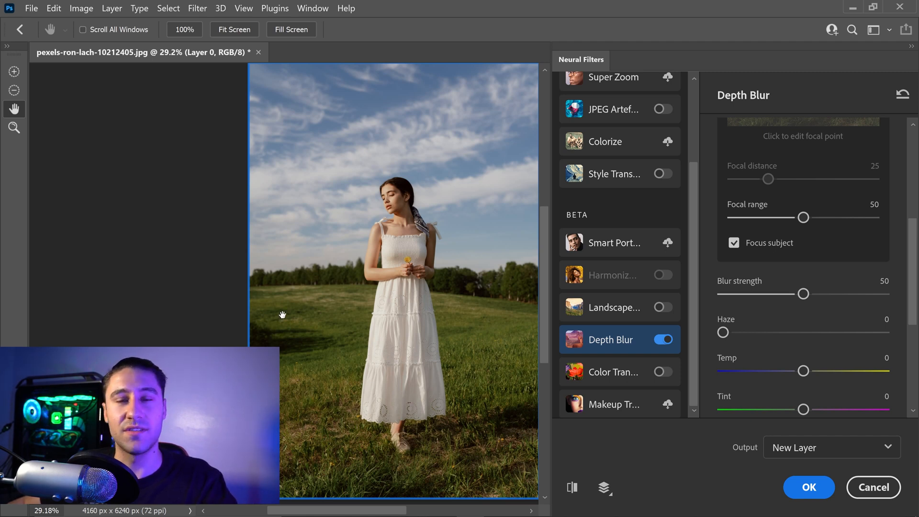
drag(803, 217, 875, 217)
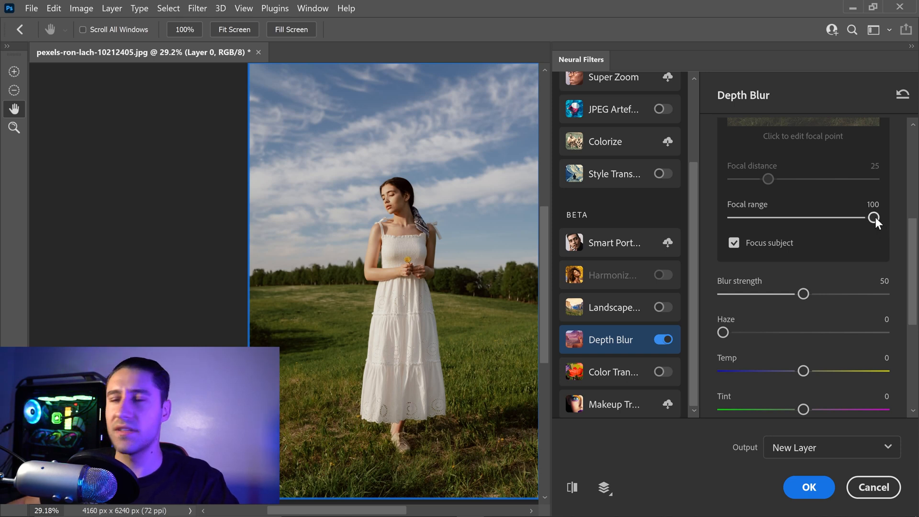
drag(877, 219, 732, 219)
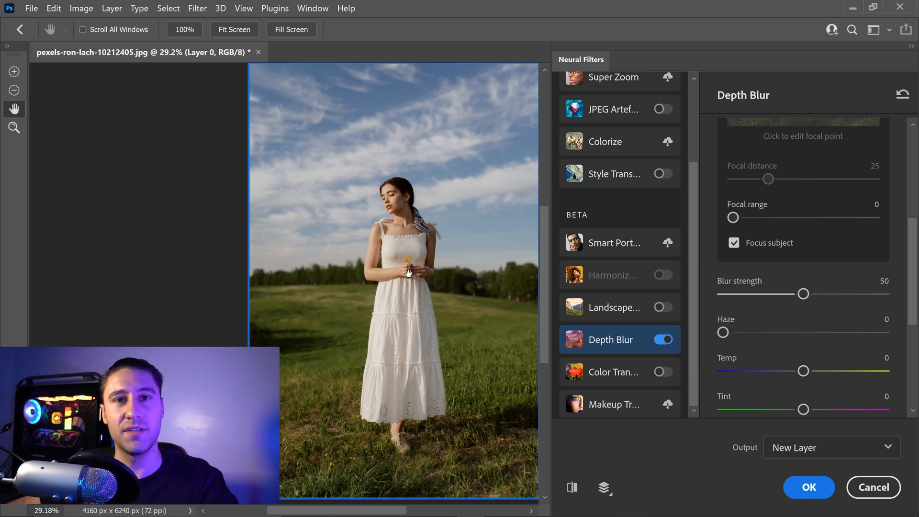
mouse_move(296, 279)
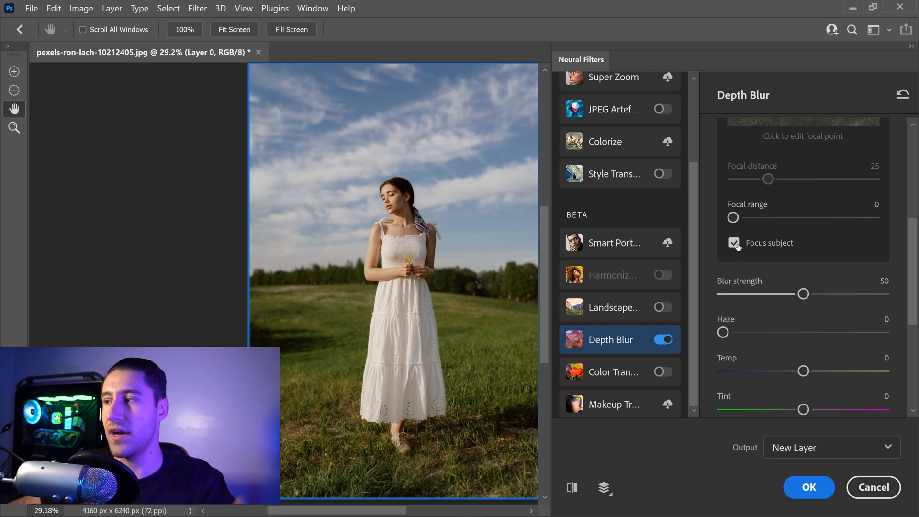
click(733, 244)
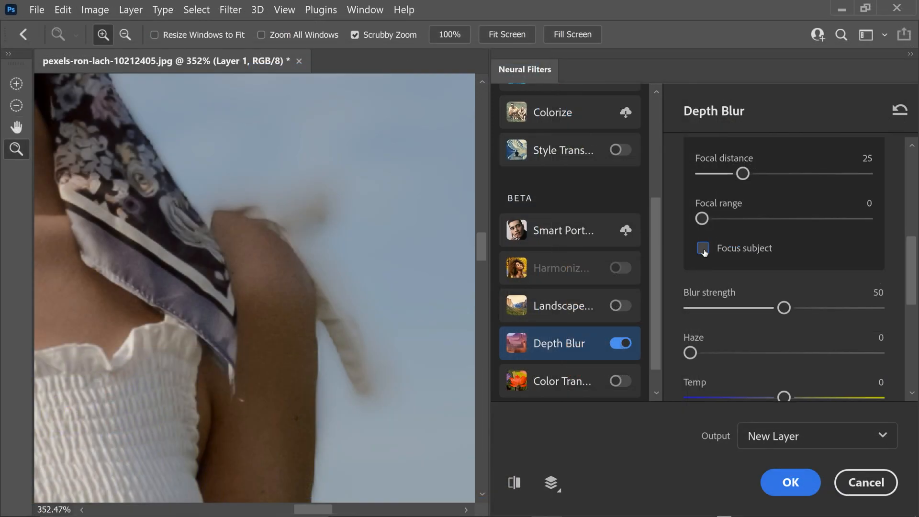
click(702, 248)
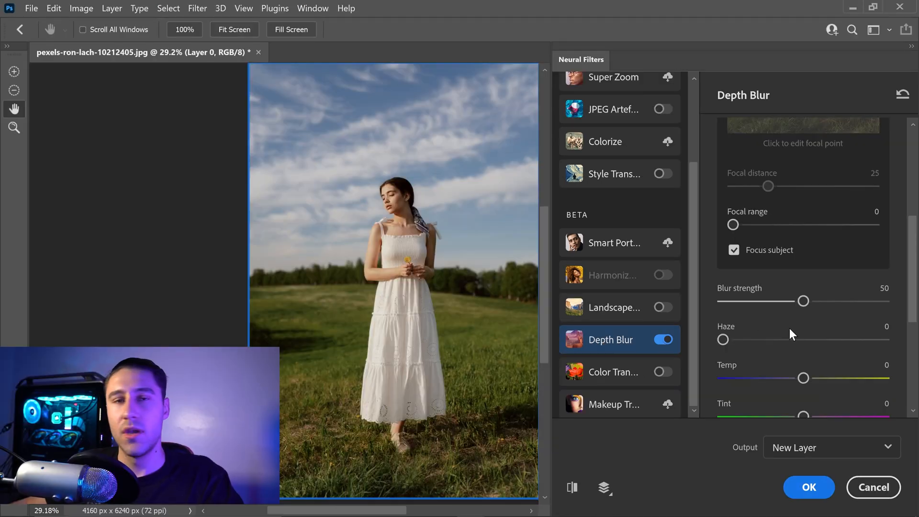
scroll(down, 3)
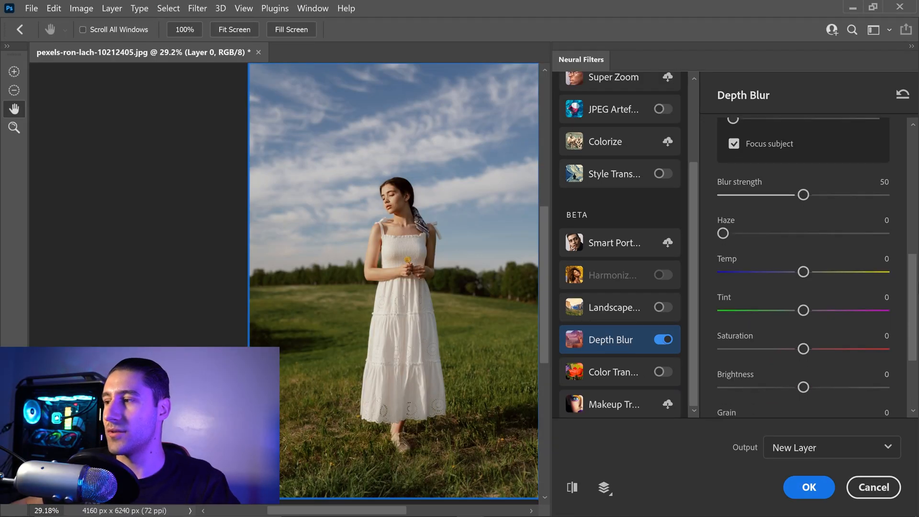
scroll(down, 3)
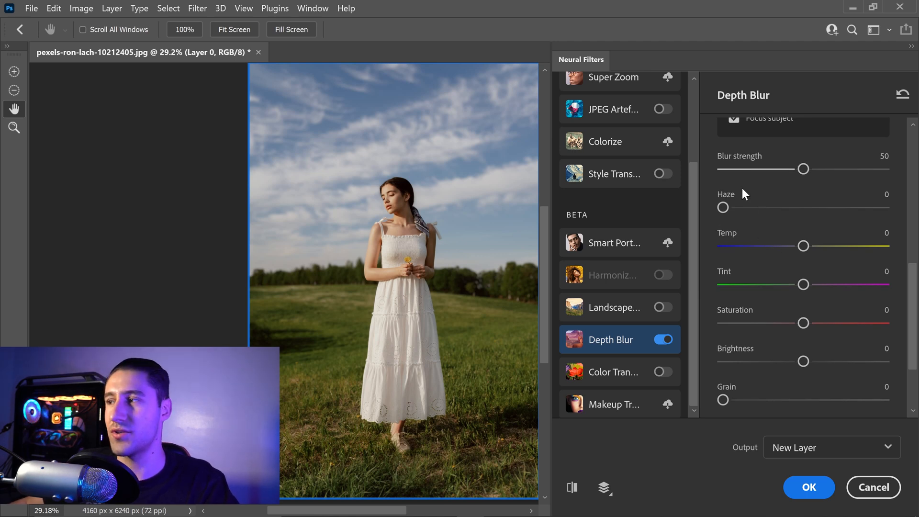
mouse_move(742, 254)
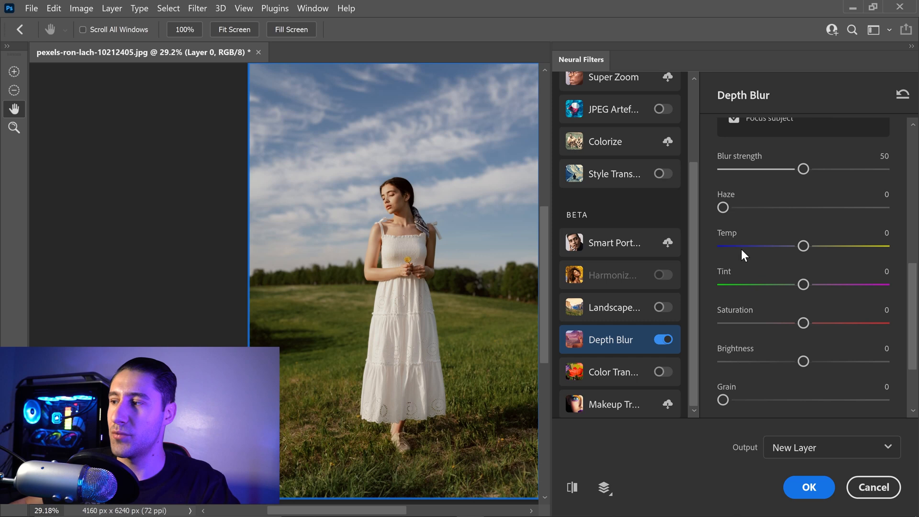
mouse_move(749, 364)
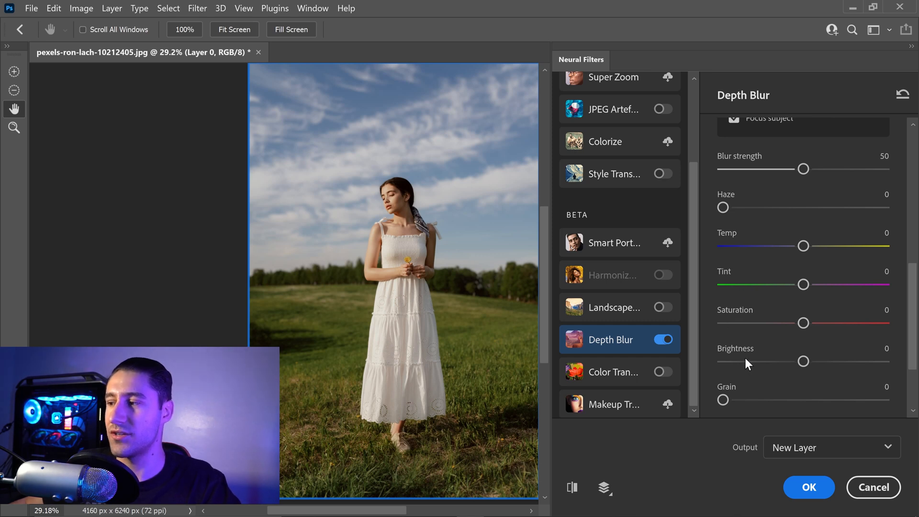
mouse_move(729, 295)
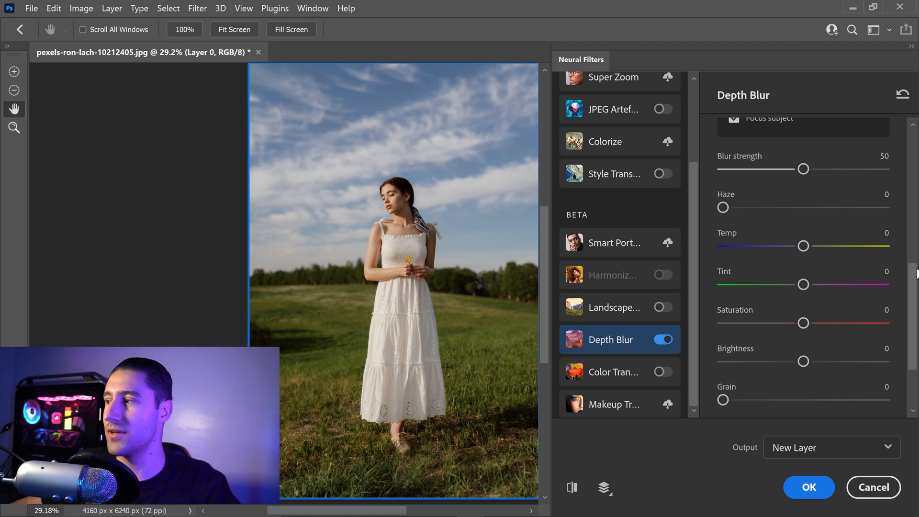
scroll(down, 3)
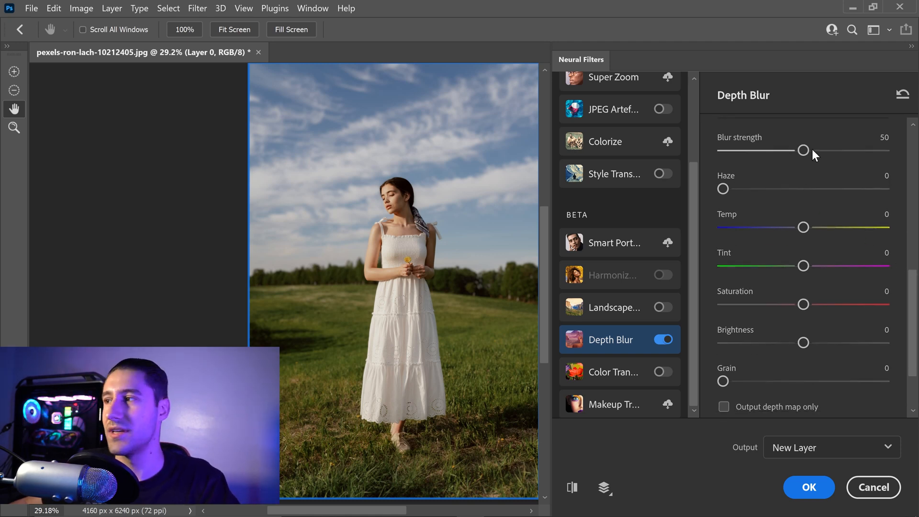
- Test blur strength at 0, then set it to the maximum of 100 for a heavily blurred background
drag(803, 151, 778, 150)
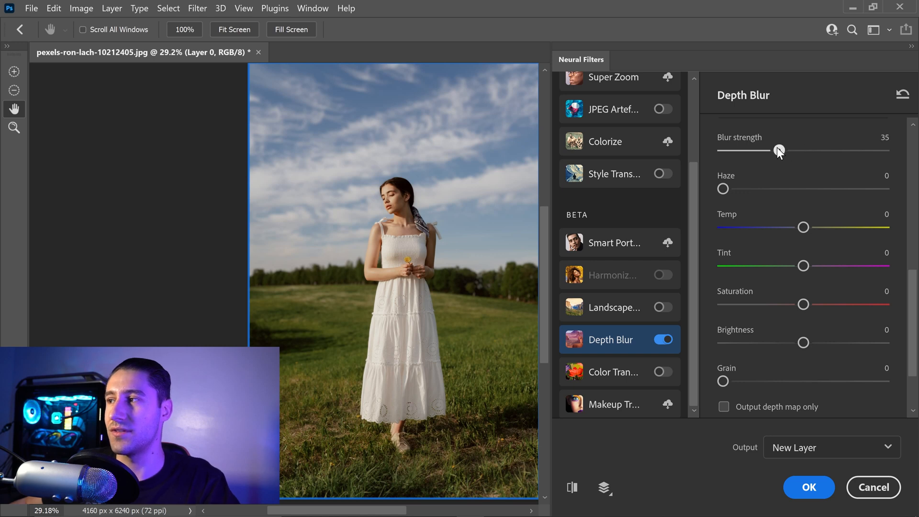
drag(778, 151, 721, 150)
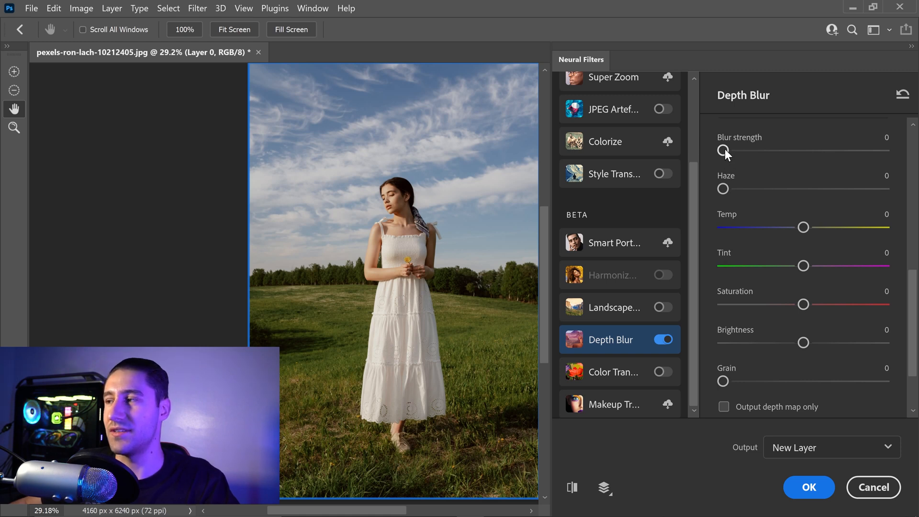
drag(721, 150, 883, 150)
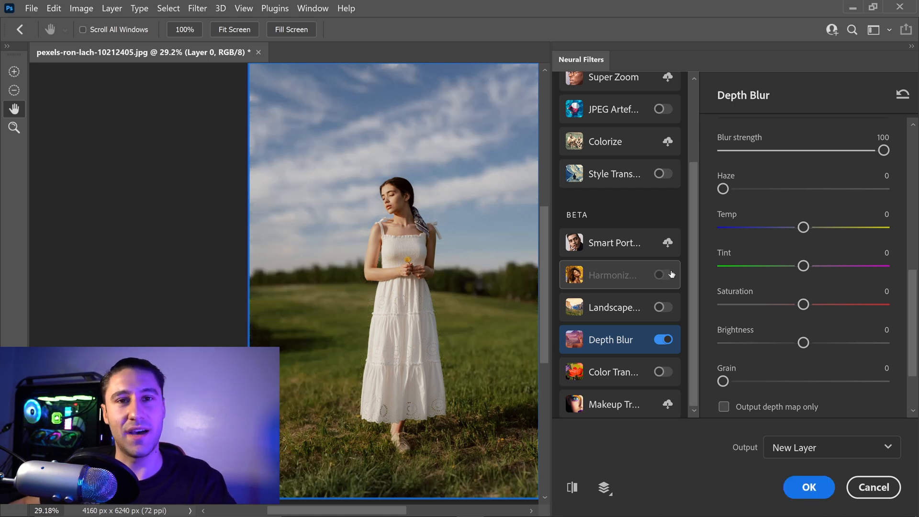
mouse_move(431, 254)
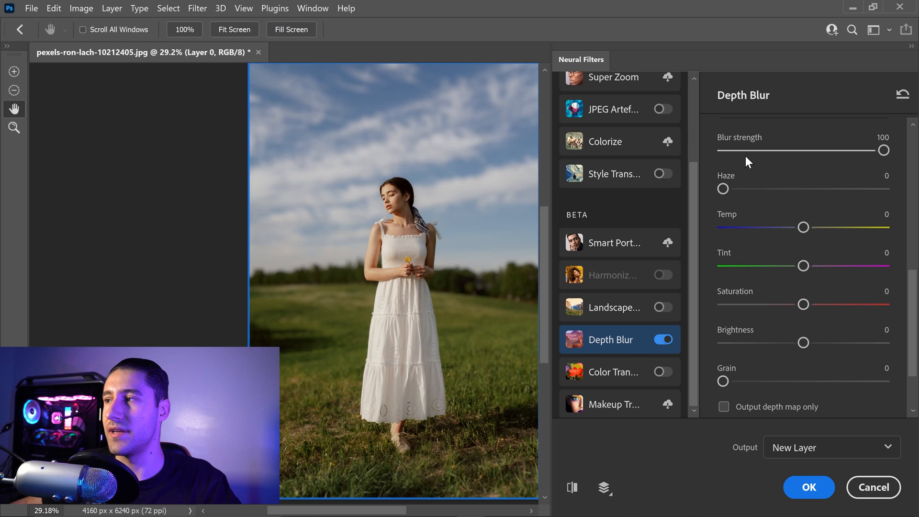
mouse_move(734, 199)
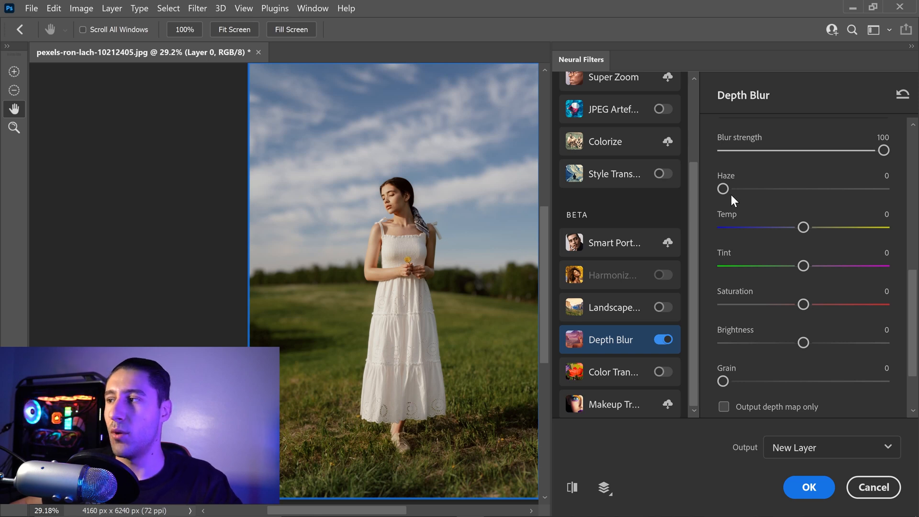
- Try haze at maximum and tint at both green and magenta extremes, then reset tint to 0
drag(723, 188, 752, 189)
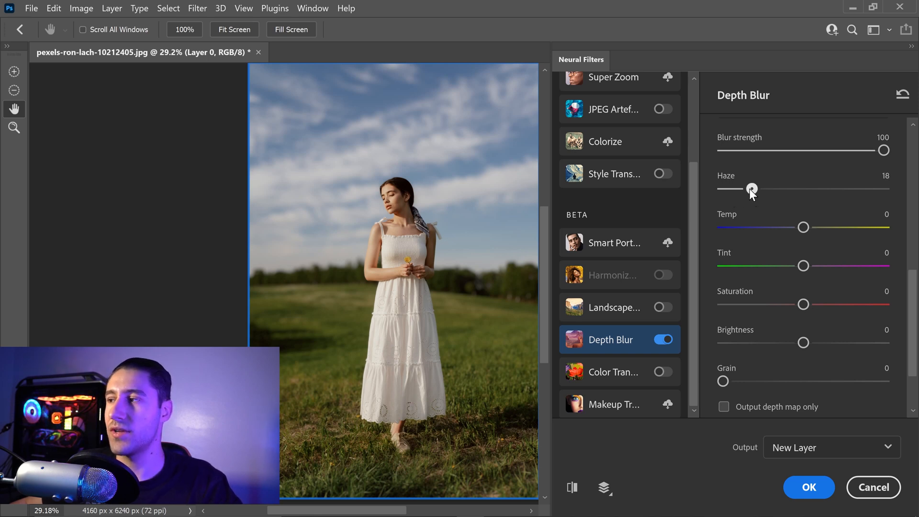
drag(752, 189, 884, 189)
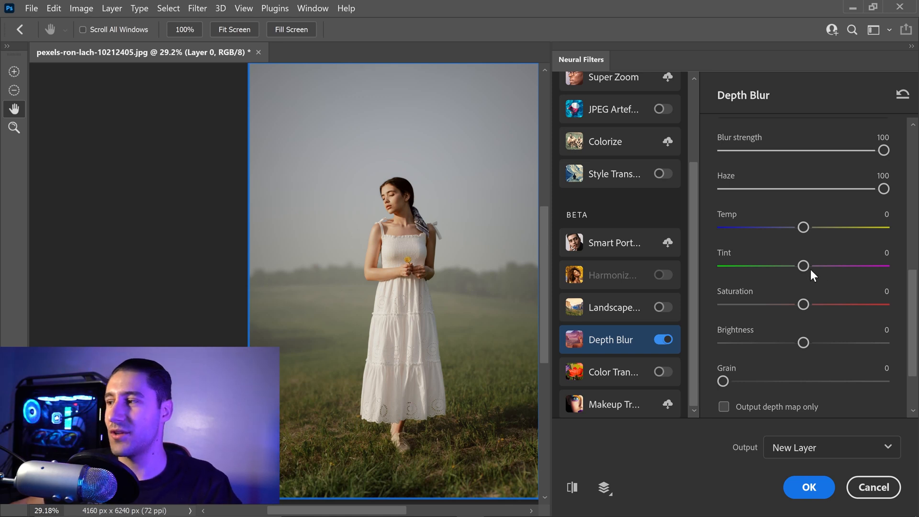
drag(802, 266, 740, 265)
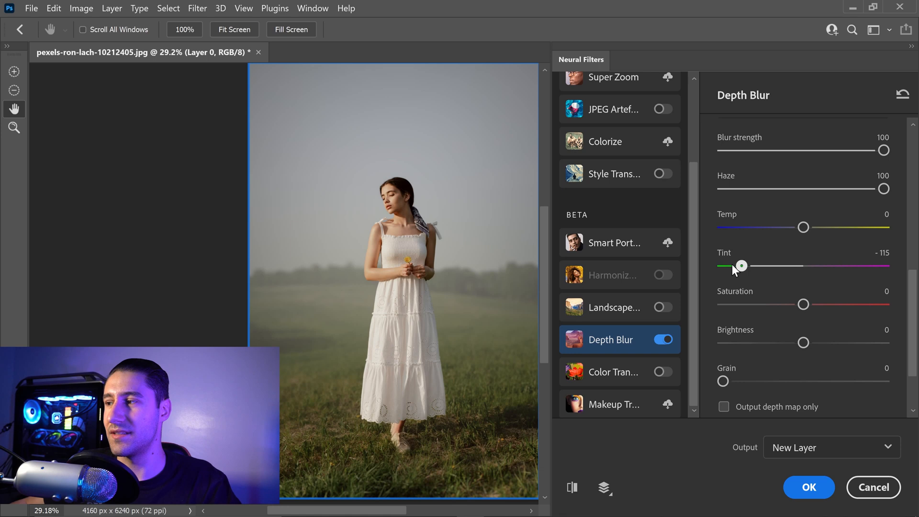
drag(740, 265, 723, 265)
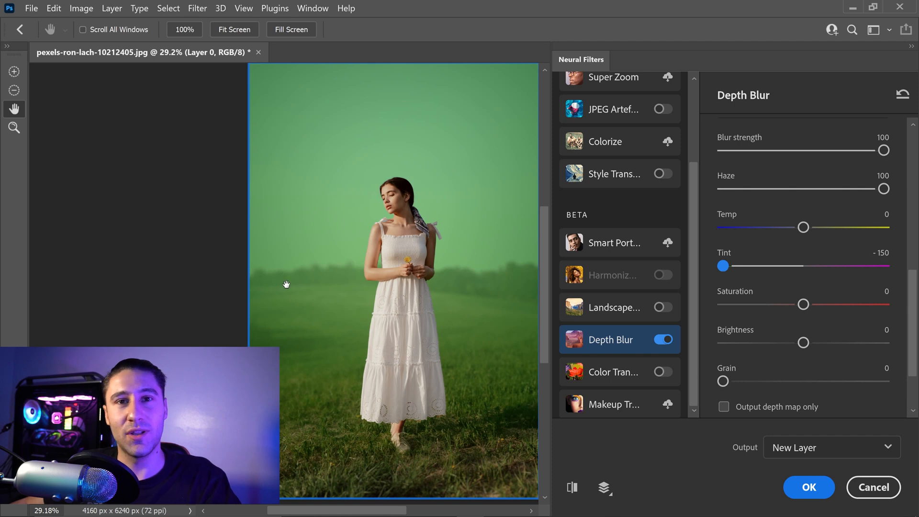
mouse_move(320, 293)
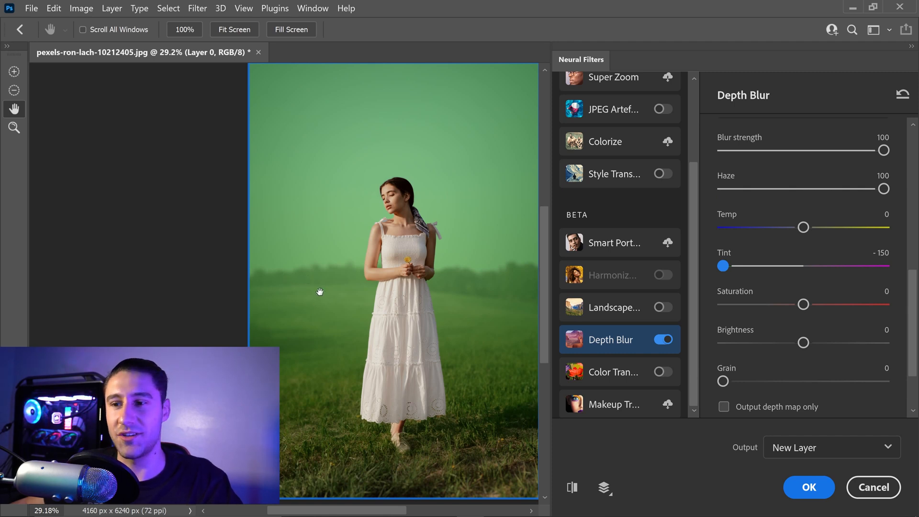
mouse_move(358, 300)
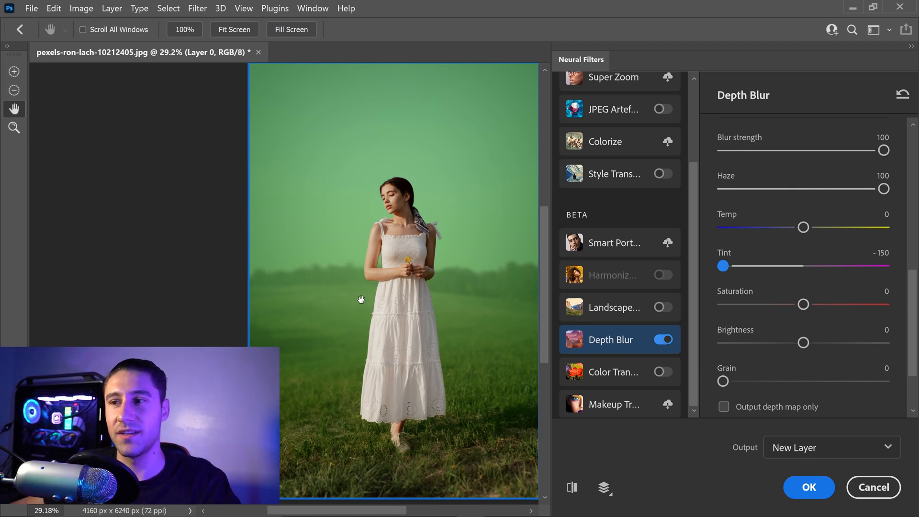
drag(723, 265, 883, 265)
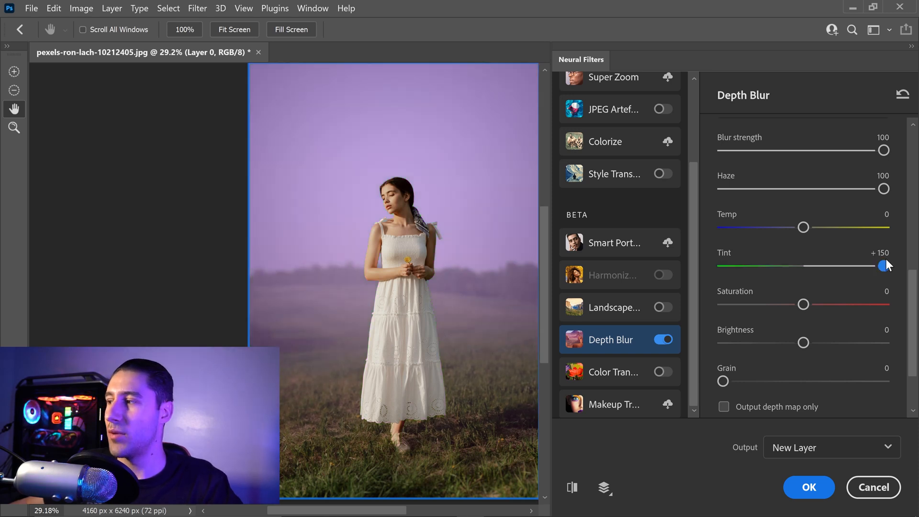
drag(882, 265, 805, 265)
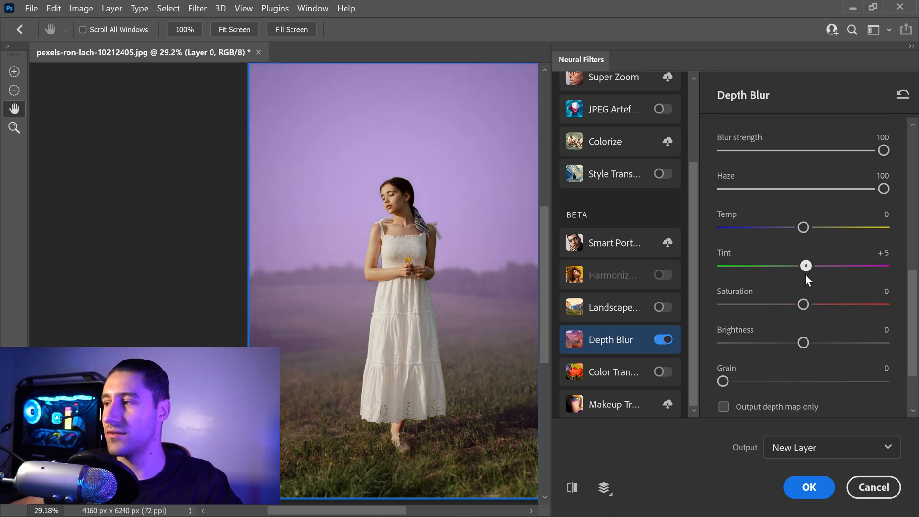
drag(804, 265, 803, 265)
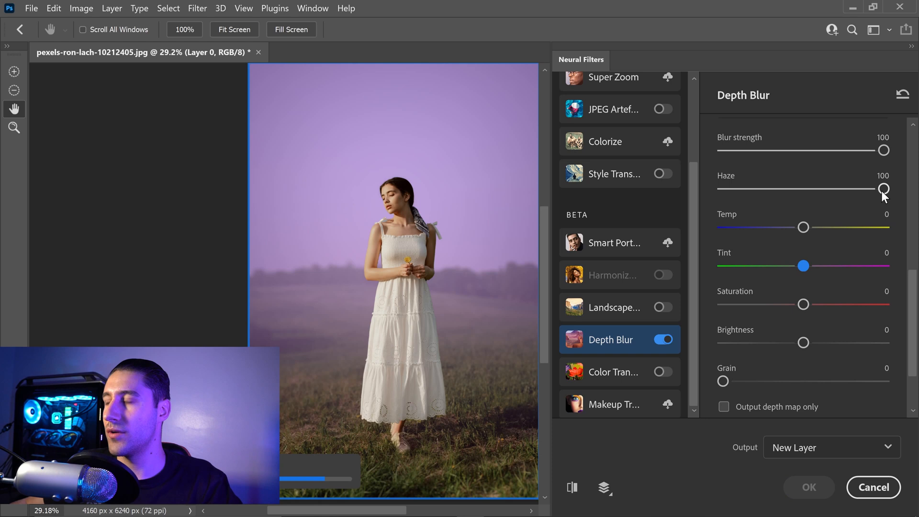
- Lower the haze to a moderate level of about 40
drag(882, 188, 824, 188)
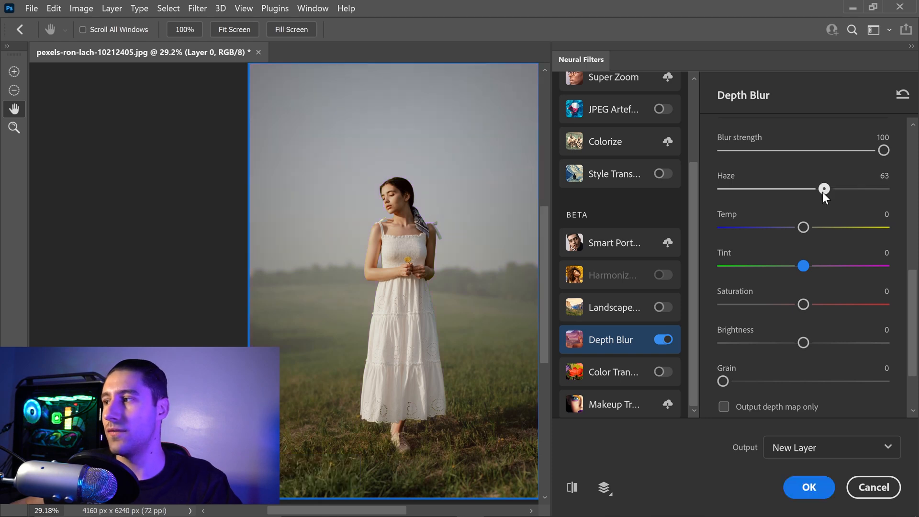
drag(823, 189, 787, 189)
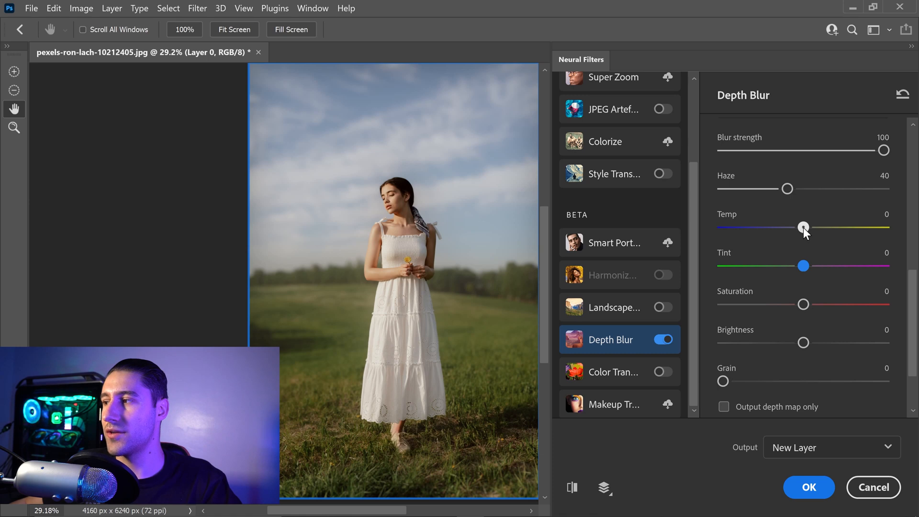
- Set temperature to +2, tint to -10 and saturation to +20 for a warmer, more vivid background
drag(803, 227, 808, 228)
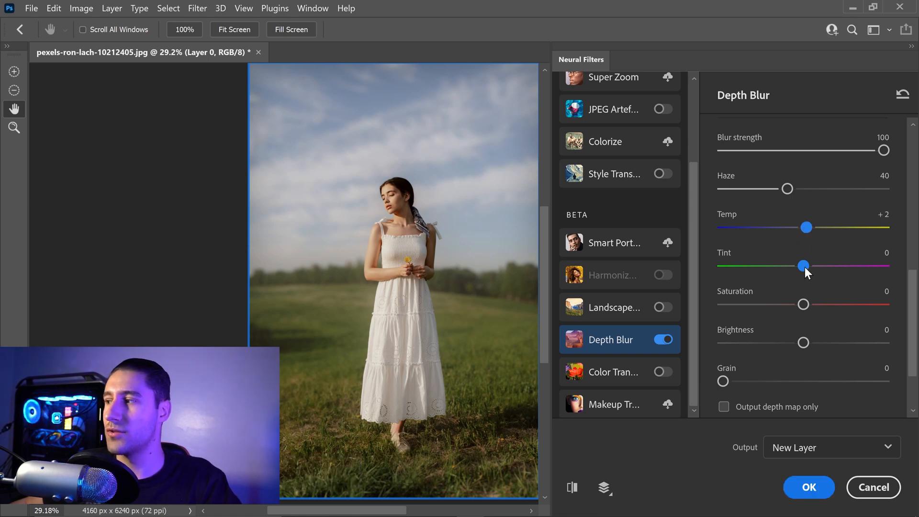
drag(802, 265, 794, 265)
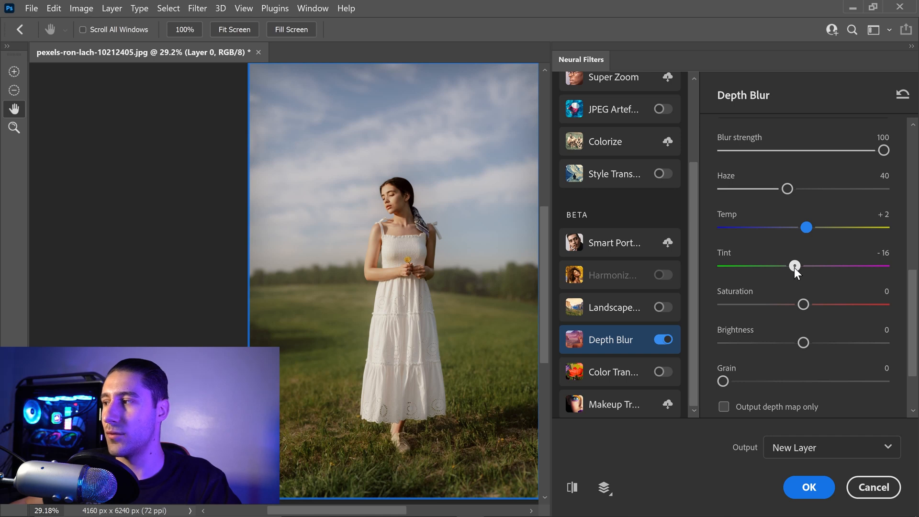
drag(794, 265, 799, 265)
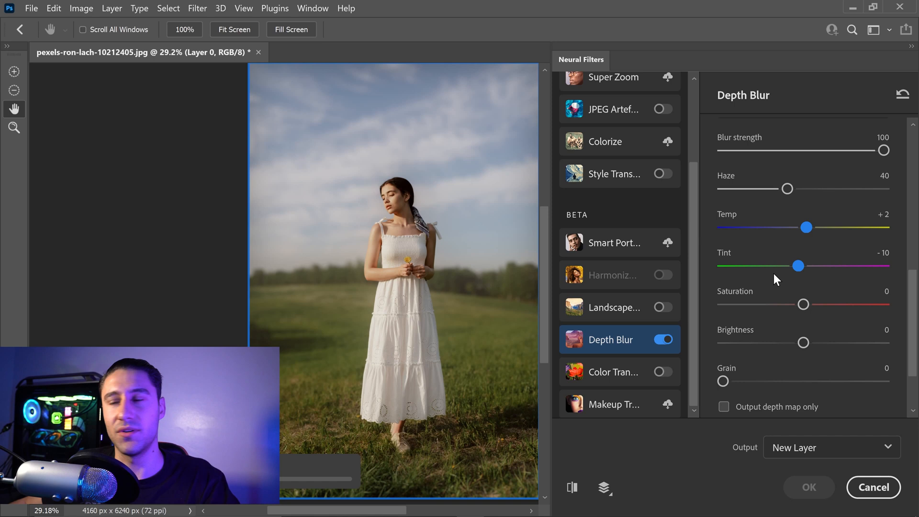
drag(803, 304, 808, 304)
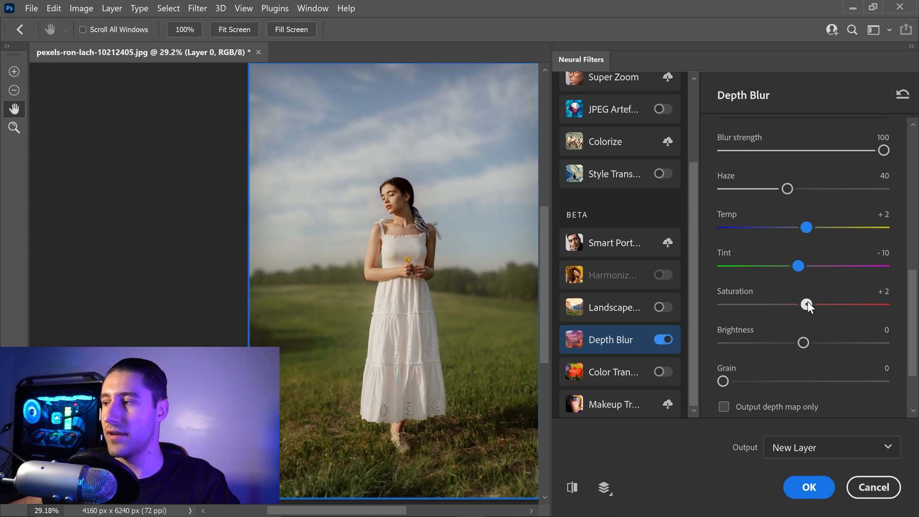
drag(807, 305, 836, 304)
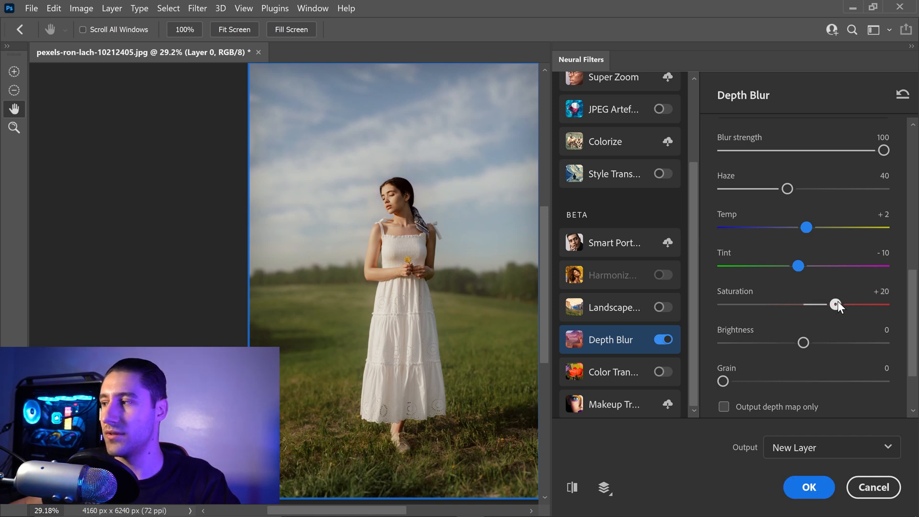
drag(836, 304, 836, 305)
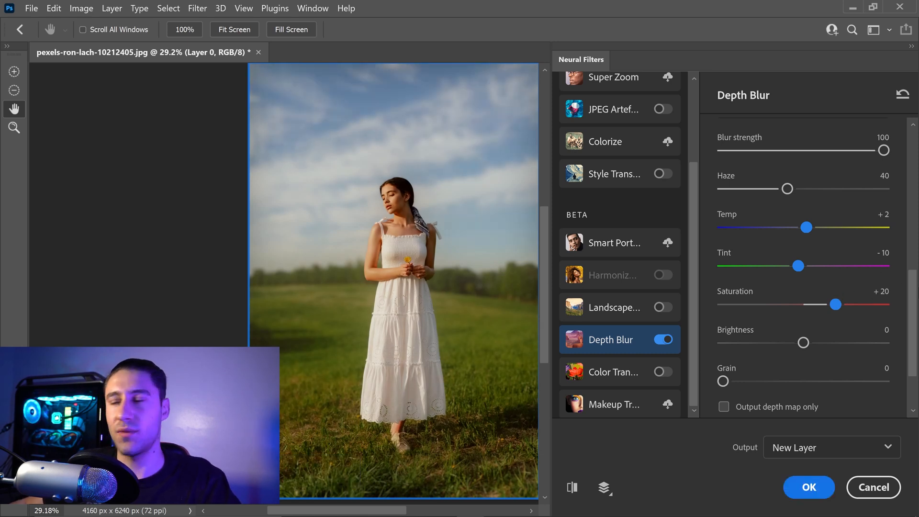
- Raise brightness to its +50 maximum and add grain at 33
scroll(down, 3)
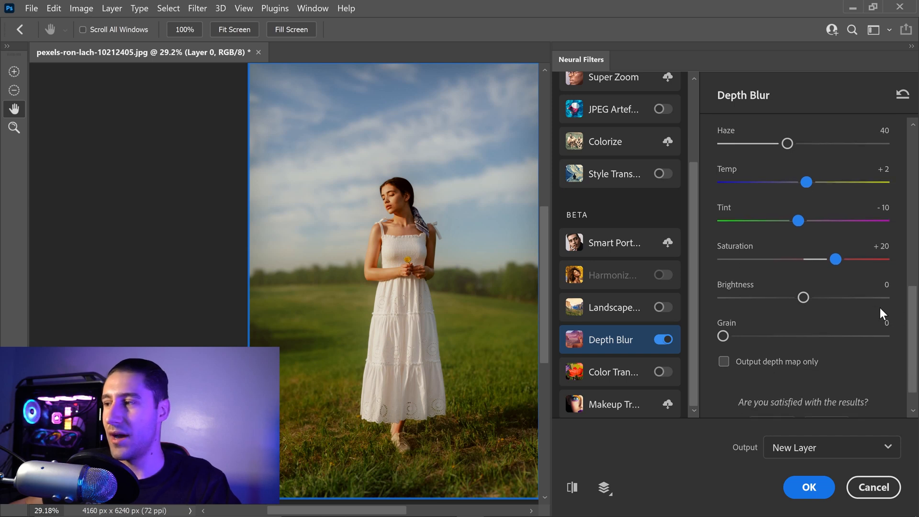
mouse_move(804, 298)
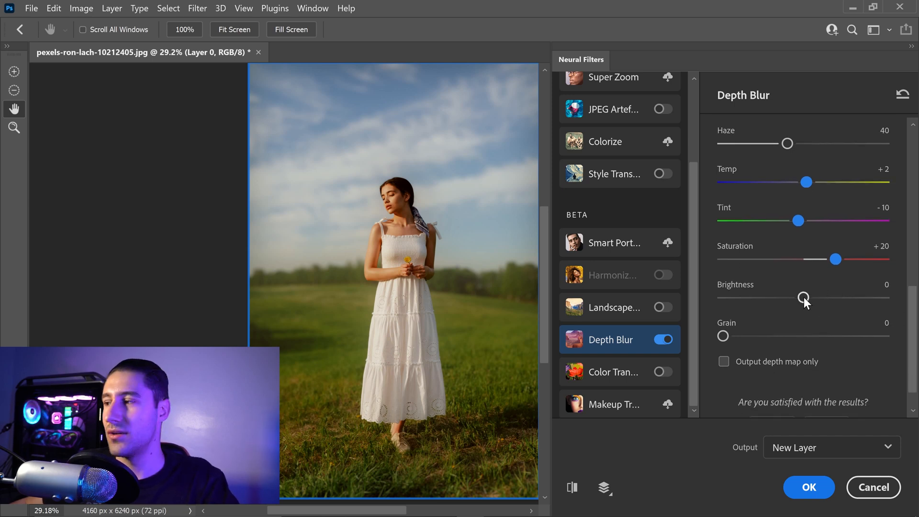
drag(802, 297, 884, 297)
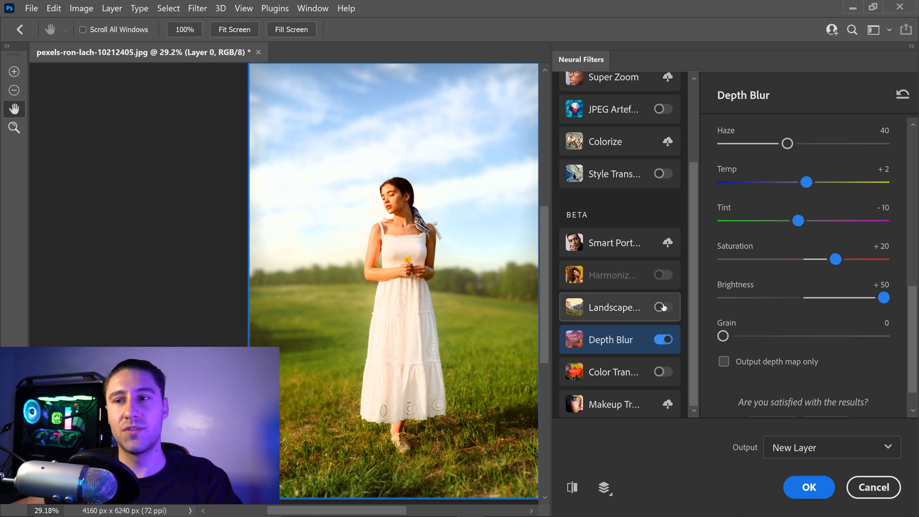
drag(723, 336, 776, 336)
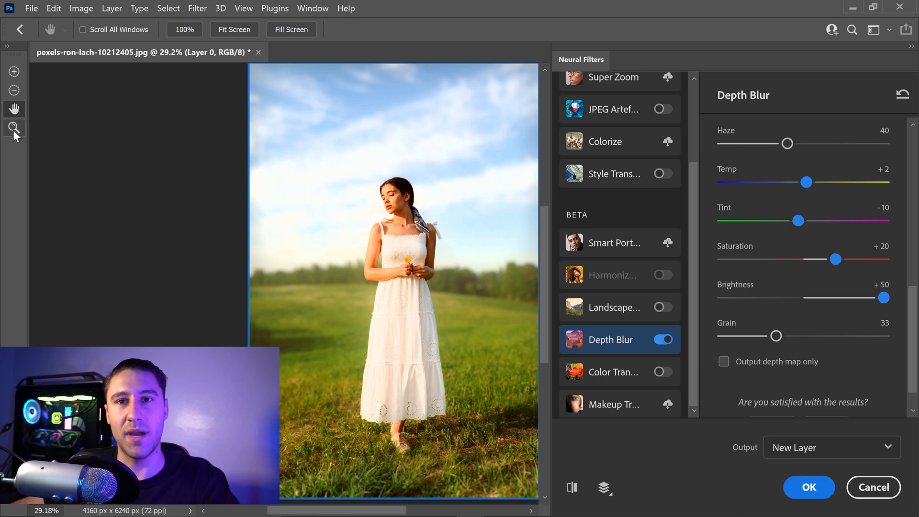
- Inspect the grain up close, then take it back out so grain sits at 0
click(13, 126)
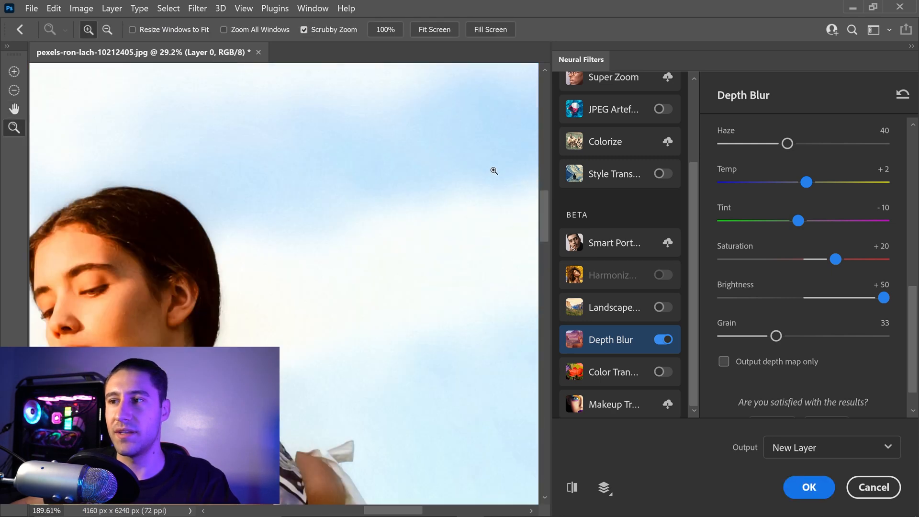
click(494, 170)
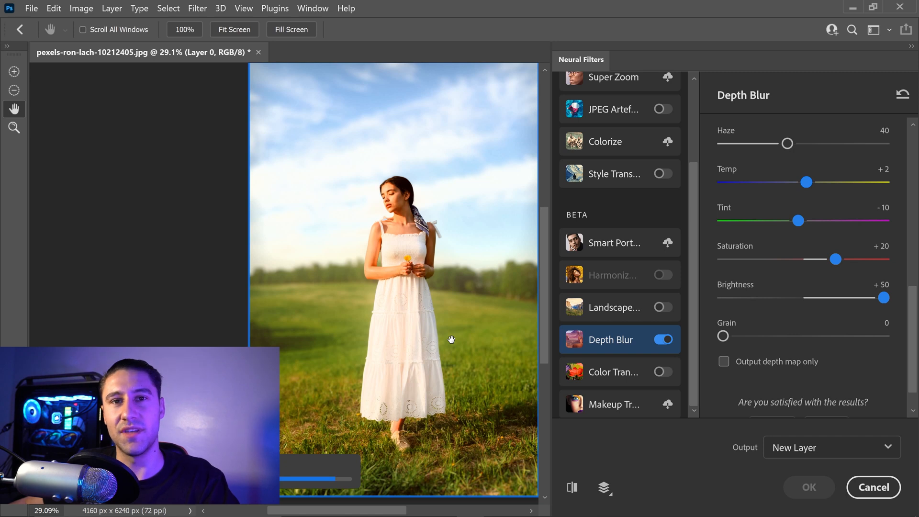
scroll(down, 3)
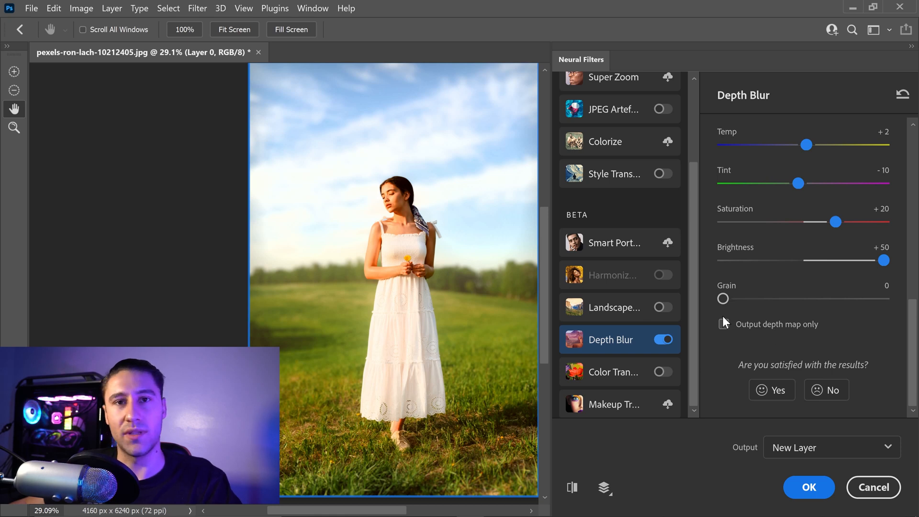
- Preview the depth map alone with the woman as a dark silhouette, then return to the blurred photo
click(723, 323)
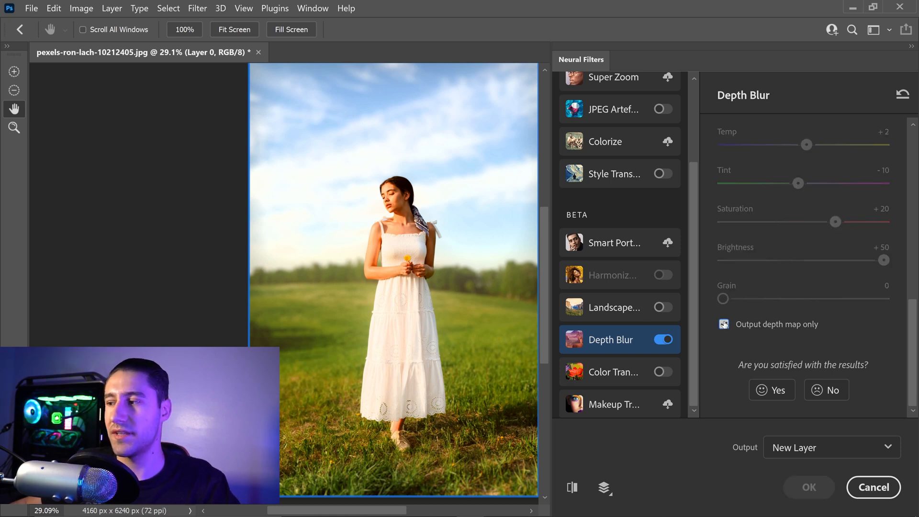
click(724, 323)
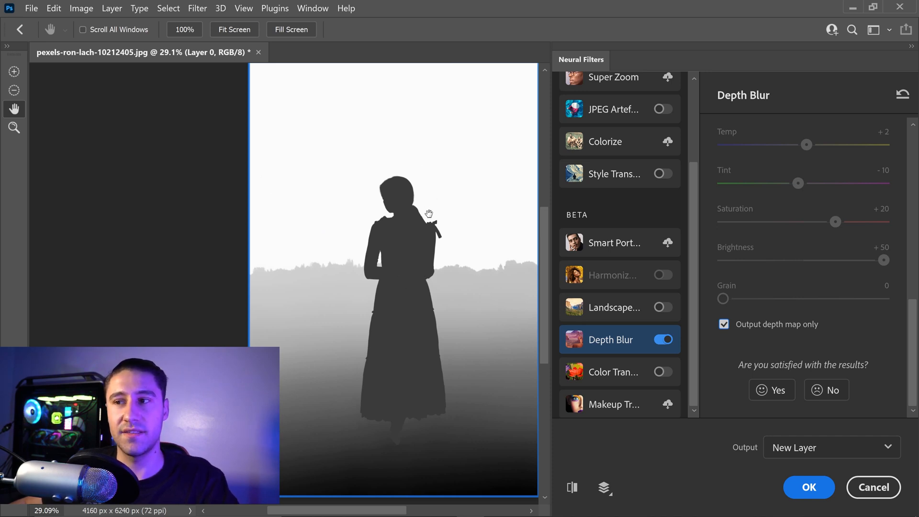
mouse_move(480, 194)
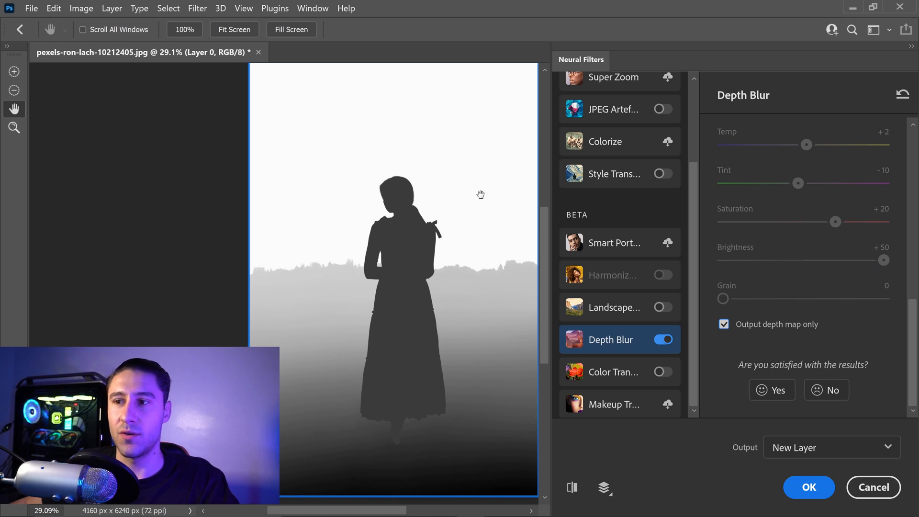
mouse_move(397, 251)
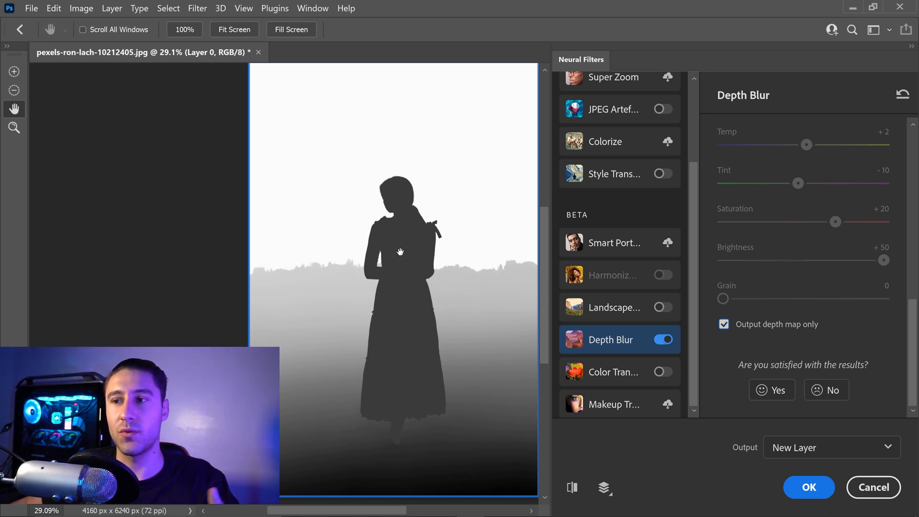
mouse_move(447, 210)
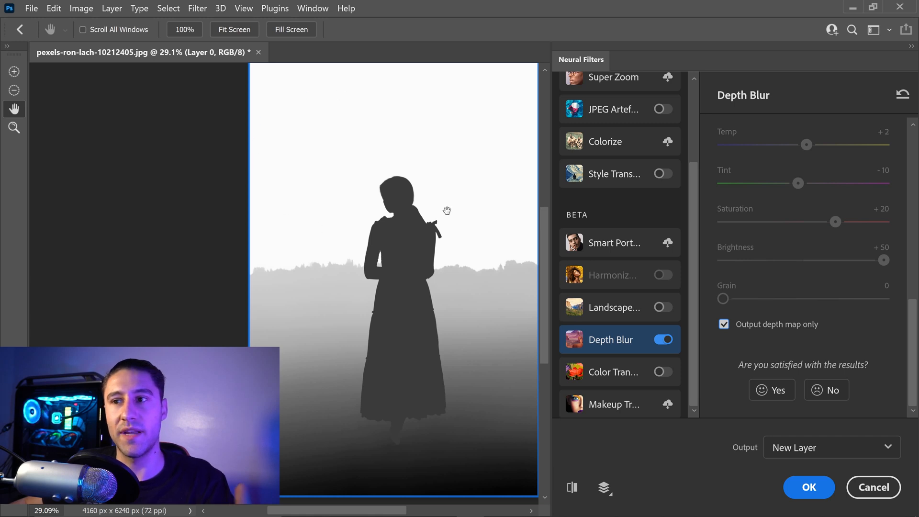
mouse_move(267, 178)
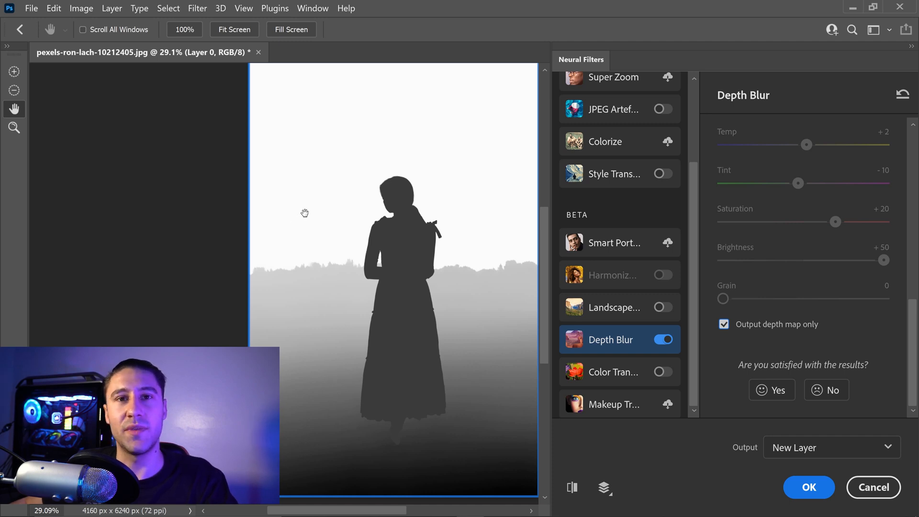
click(723, 323)
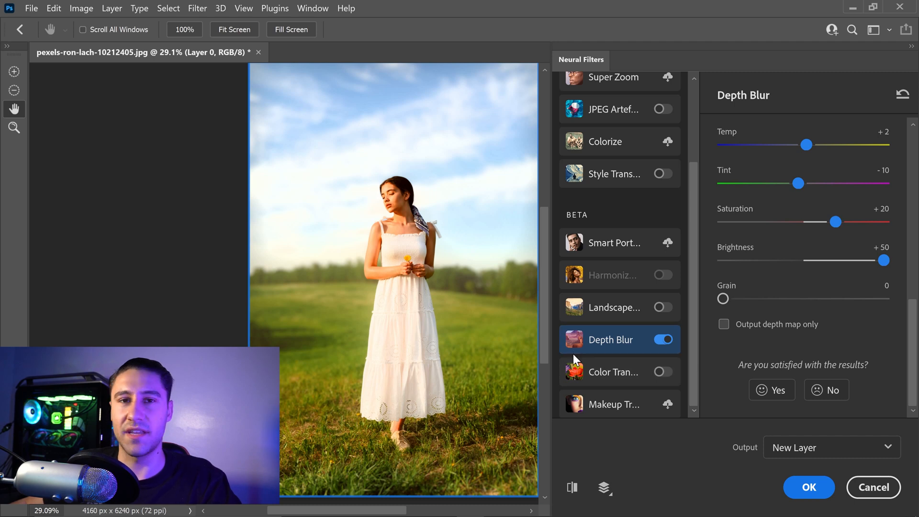
mouse_move(784, 427)
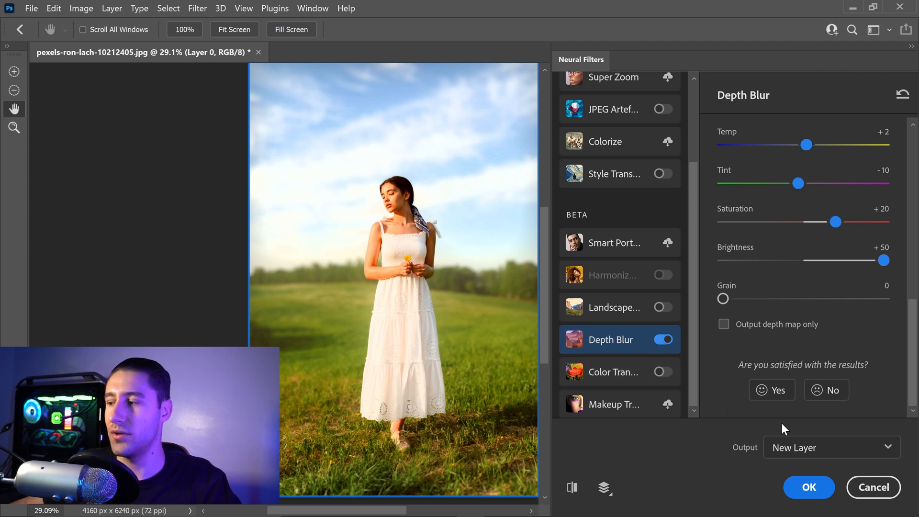
- Set Output to New Layer and apply Depth Blur as Layer 1 above the Background
click(830, 446)
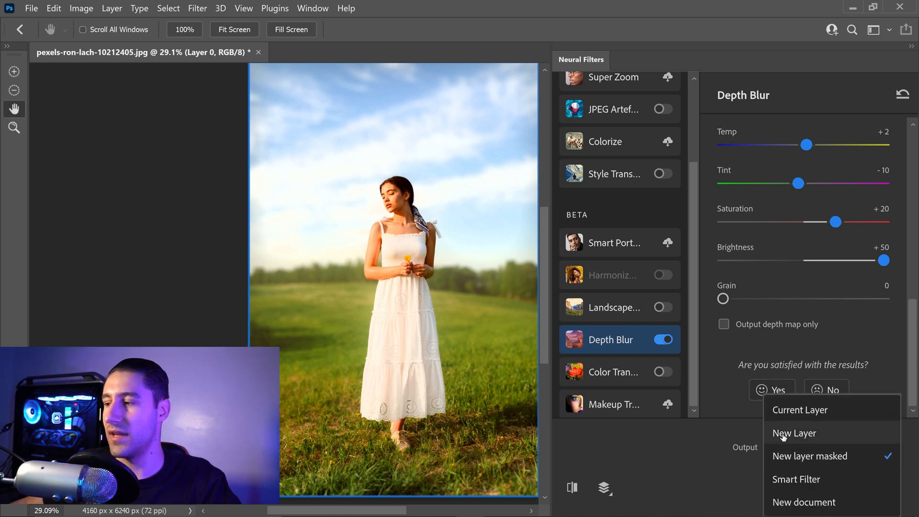
click(794, 434)
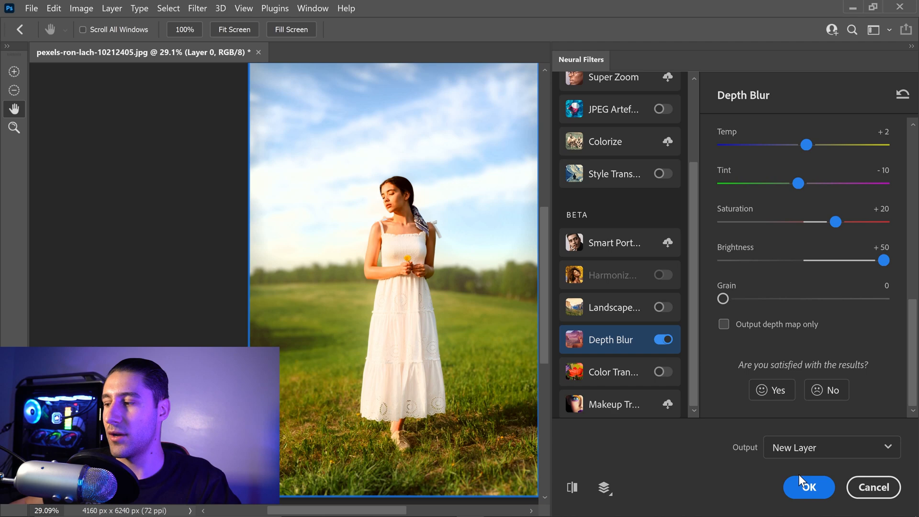
click(809, 487)
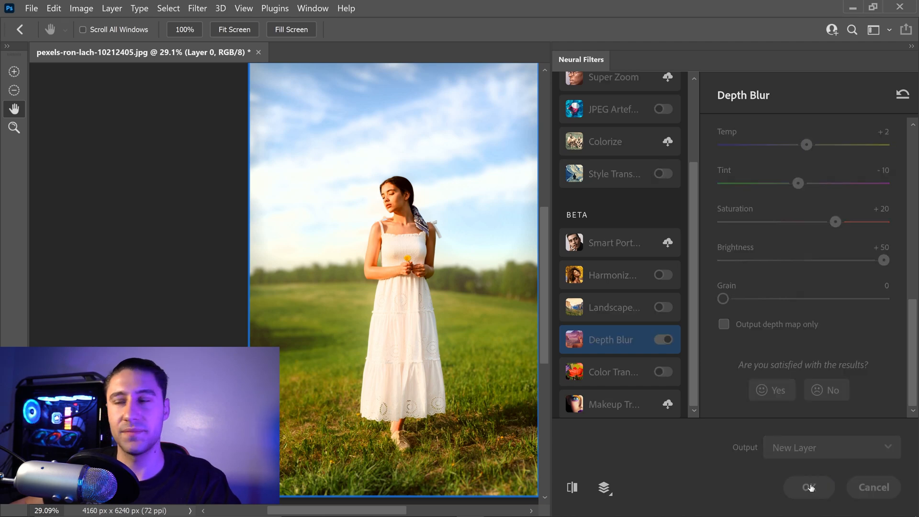
click(809, 487)
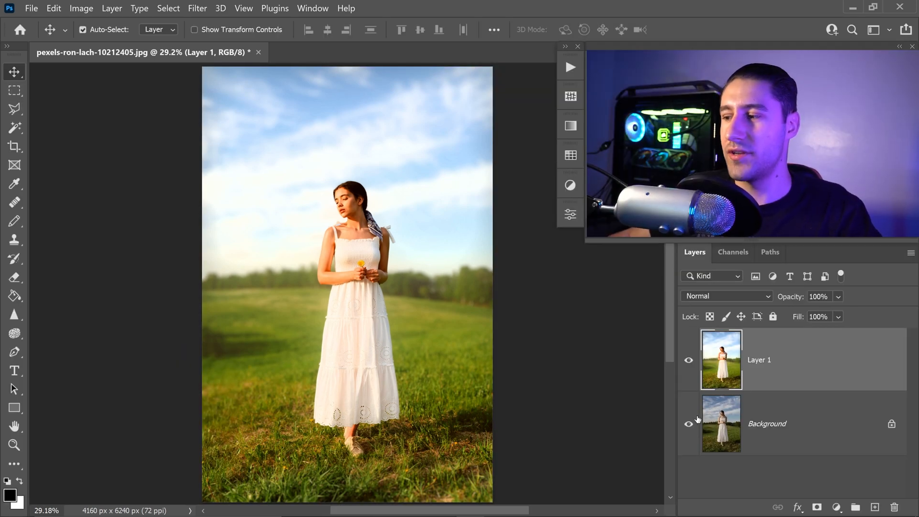